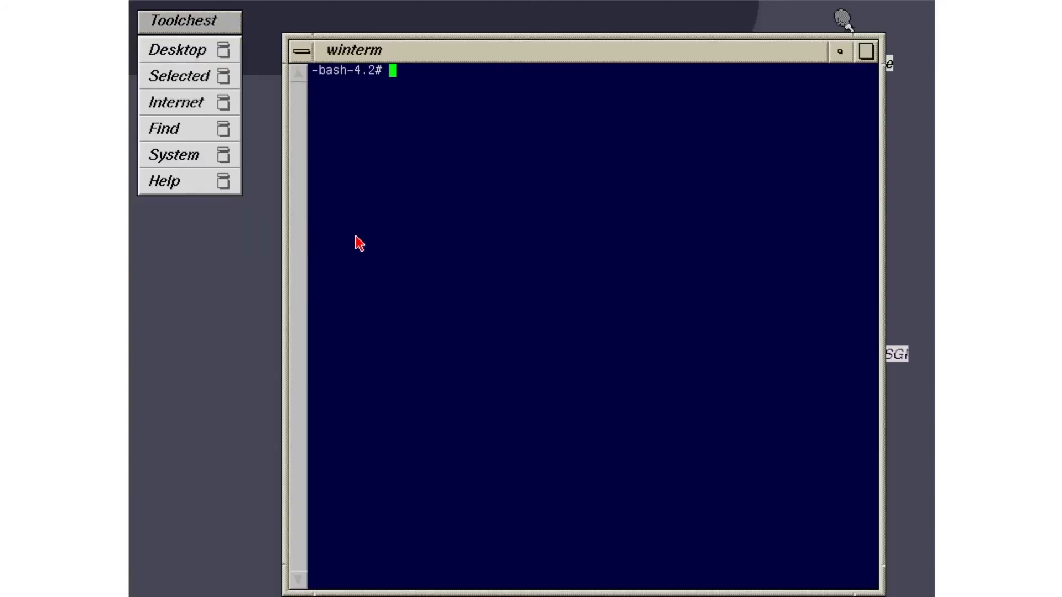
Run date +%B at the bash prompt to print the full month name, December.
{"action": "type", "text": "date +"}
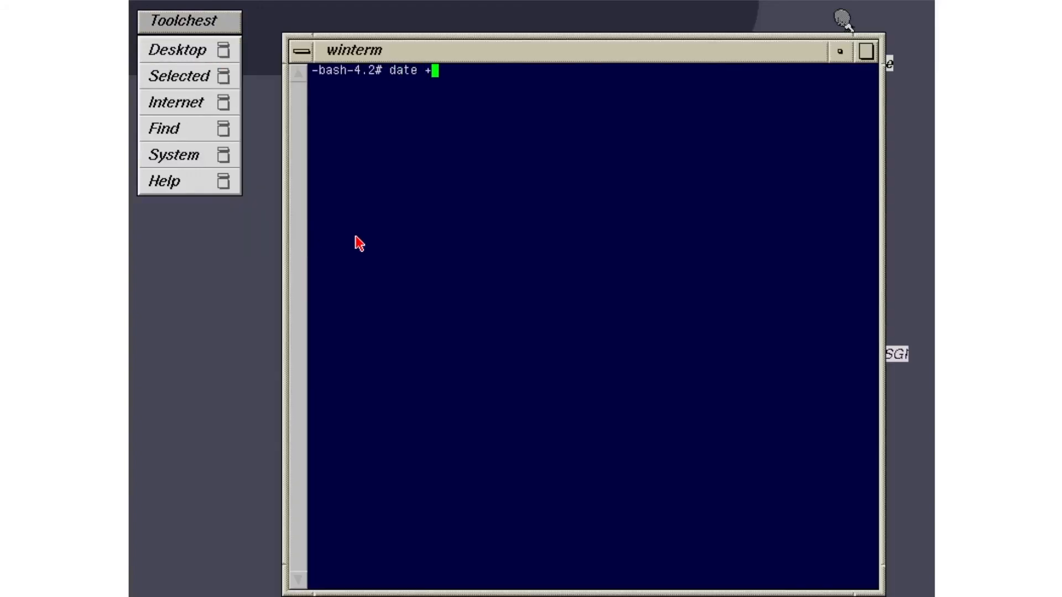
{"action": "key", "text": "Return"}
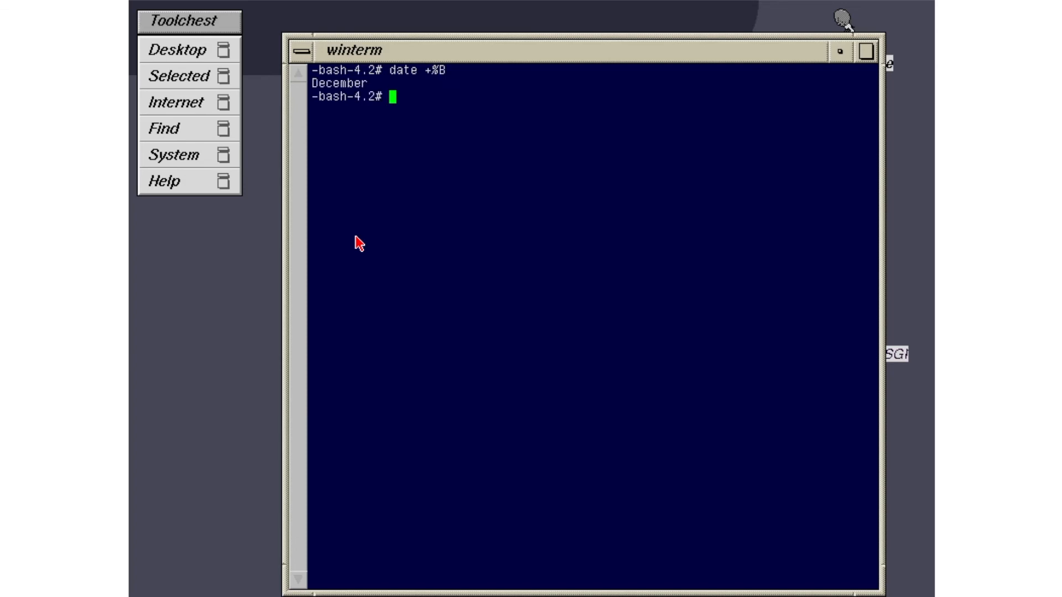